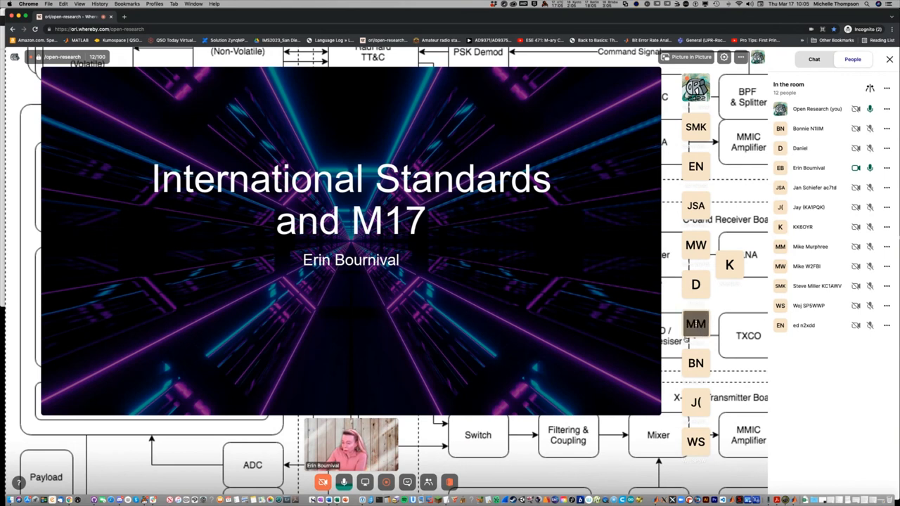
Mute your microphone from the bottom toolbar while the talk moves to the agenda slide
click(344, 482)
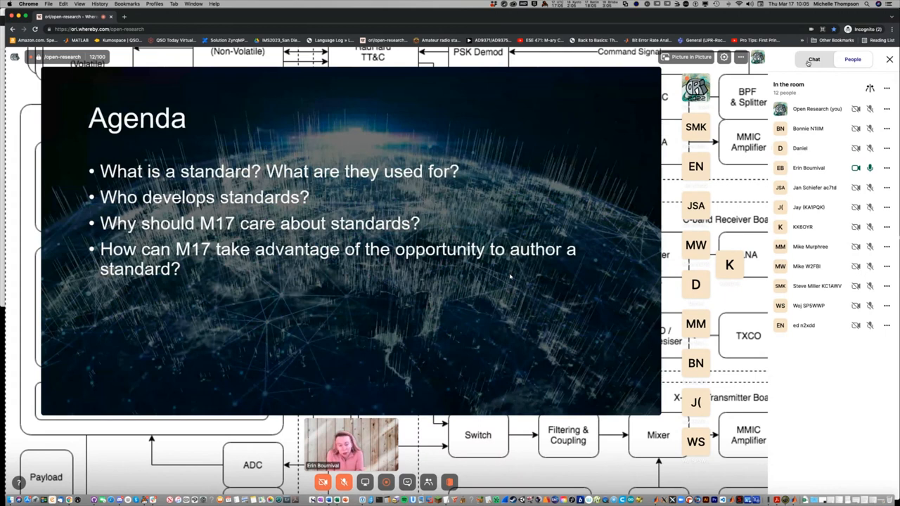
Open the meeting chat and start a greeting reply introducing yourself as from the IEEE
click(814, 59)
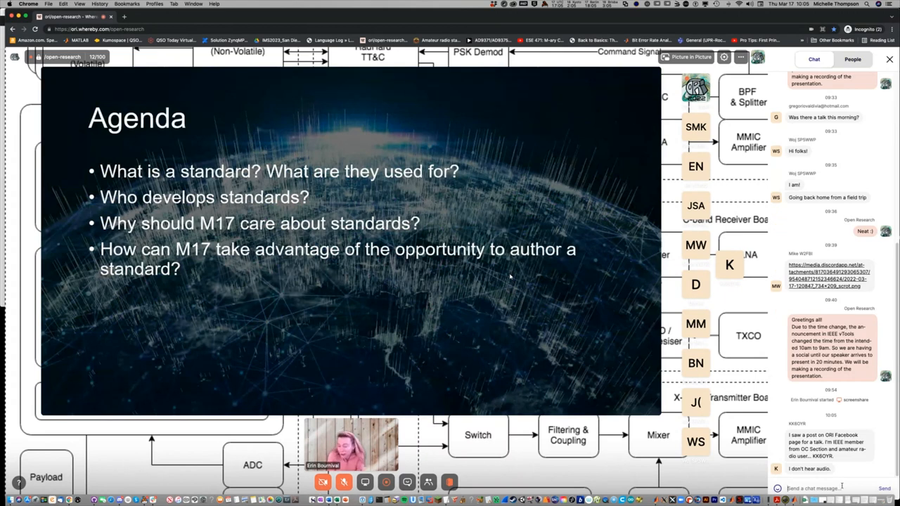
text(Greetings KK6OYR! Very good to)
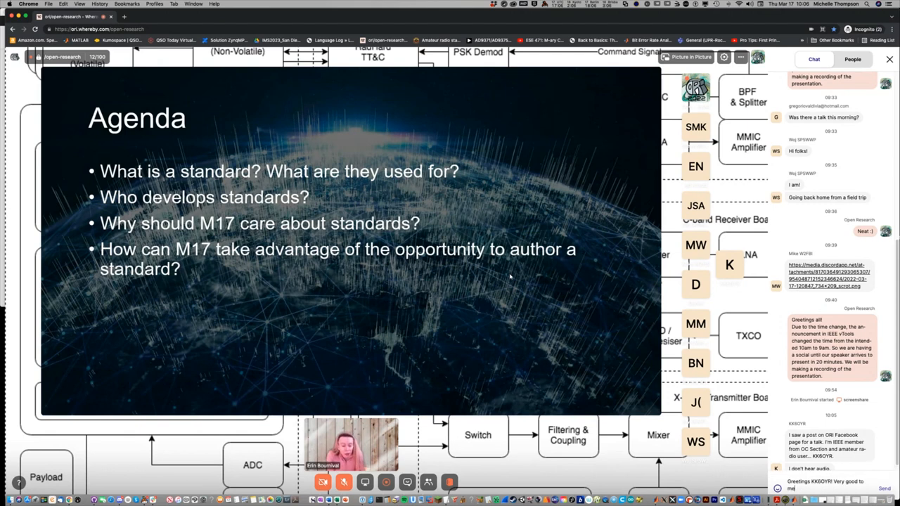
text(meet you. I'm the IEEE section chair for San Diego.)
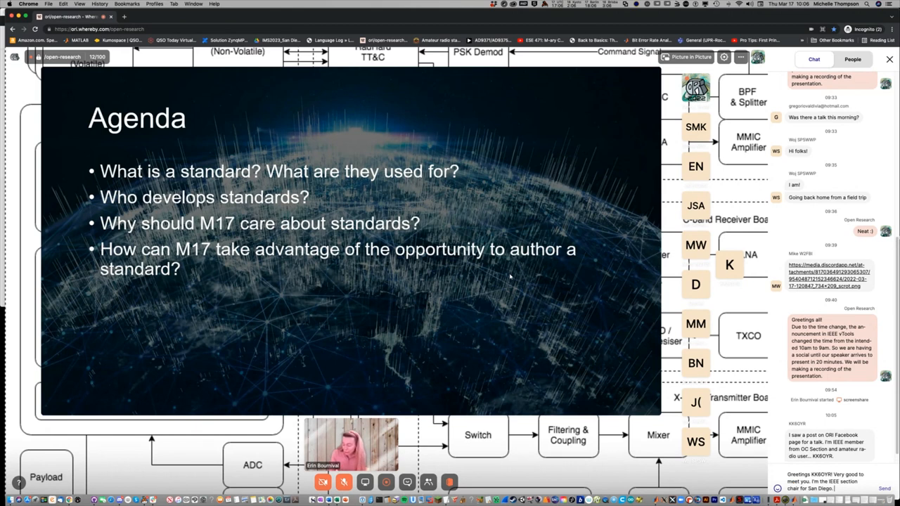
scroll(down, 3)
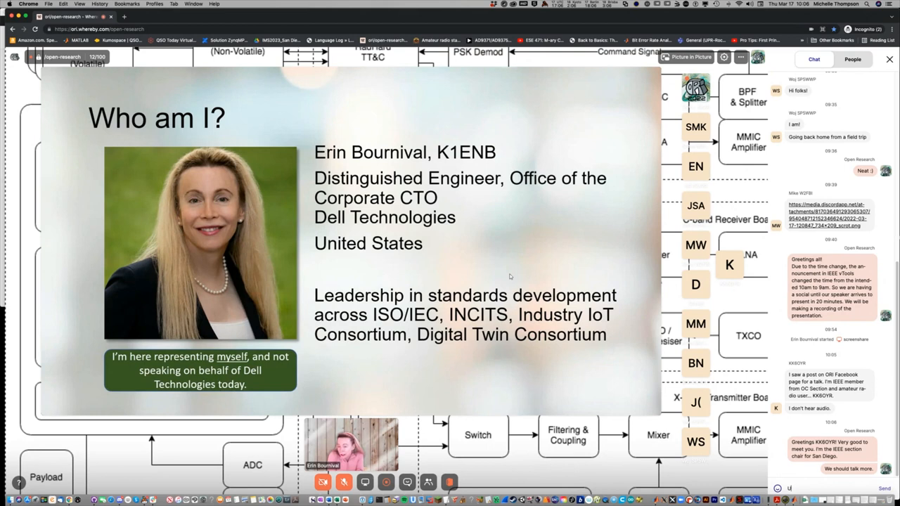
Continue the reply to the attendee who can't hear audio: 'Unfortunately, I'm attempting...'
text(Unhappy that you cannot hear)
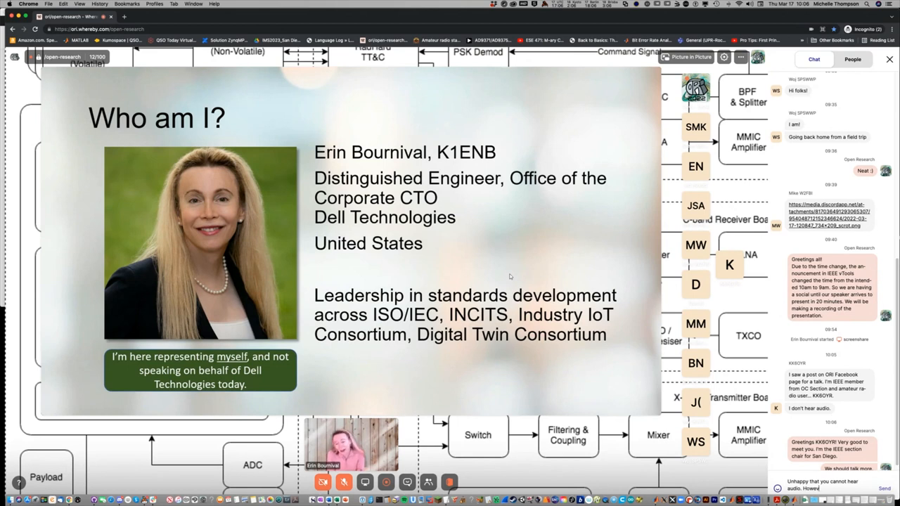
text(er, I'm attempting to)
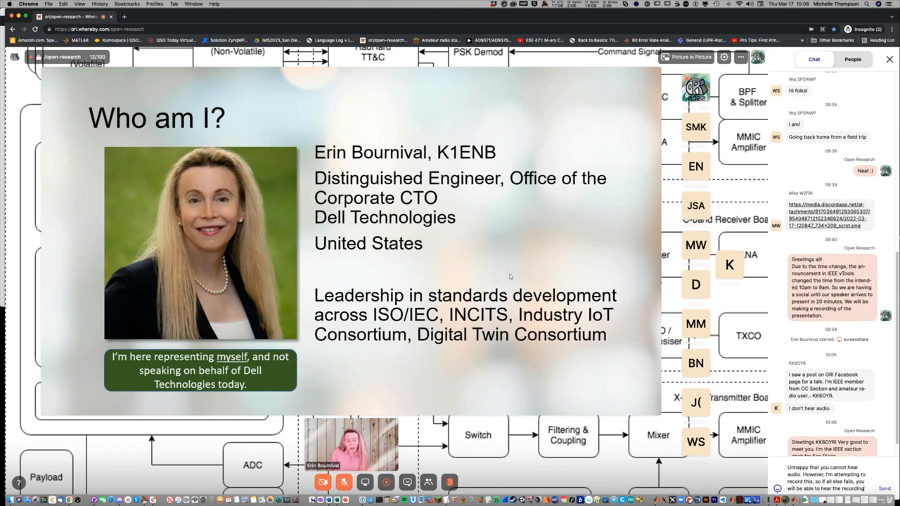
scroll(down, 3)
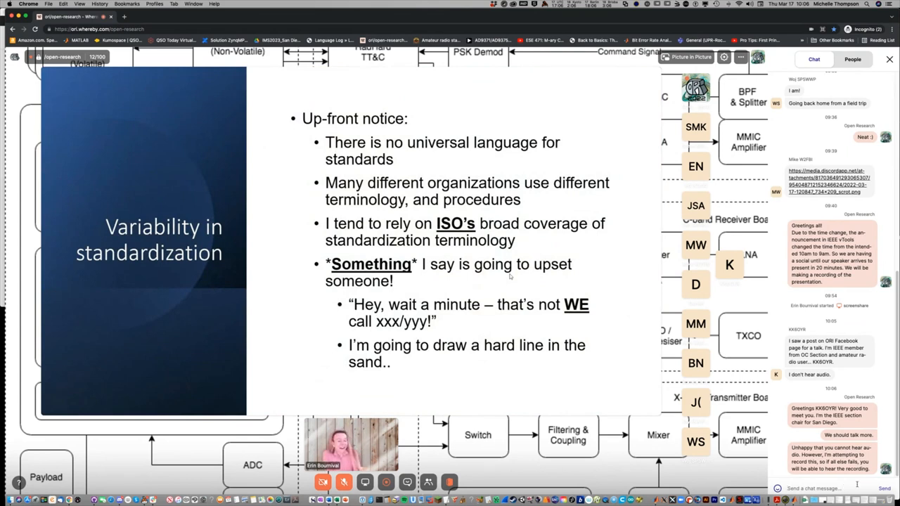
click(852, 59)
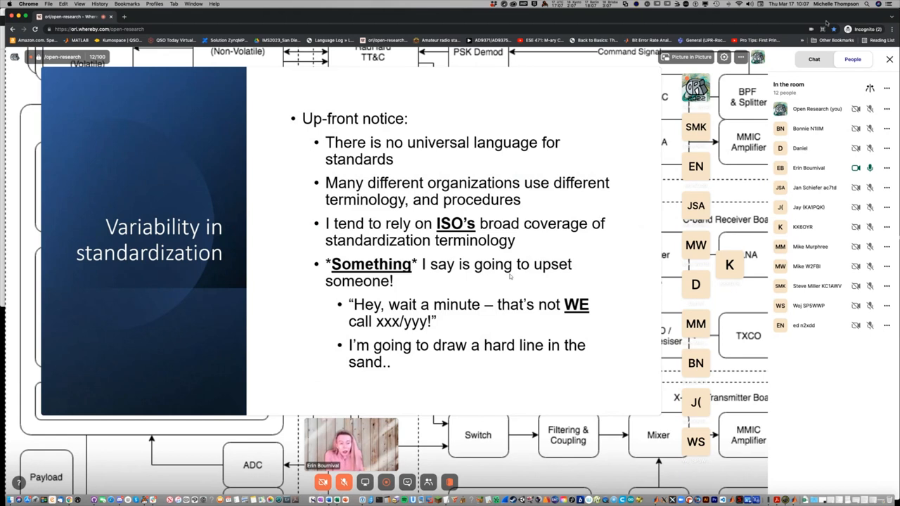
click(813, 59)
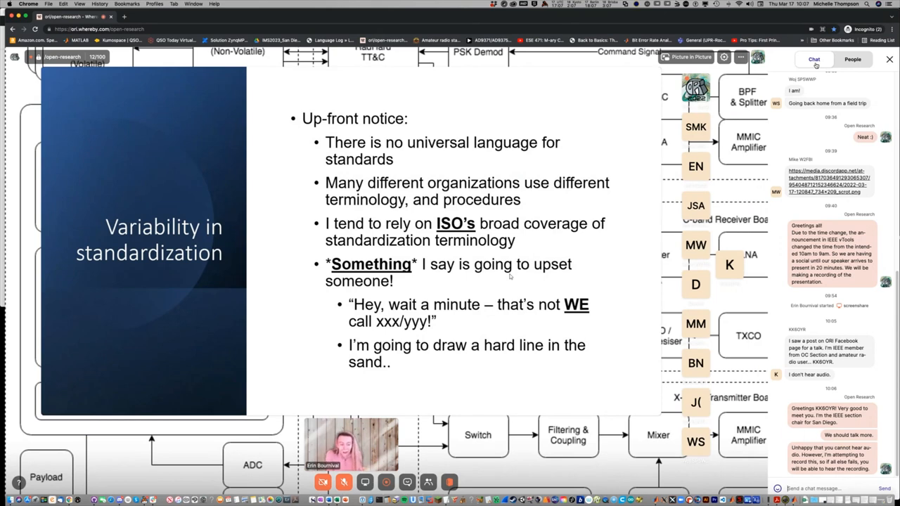
click(851, 60)
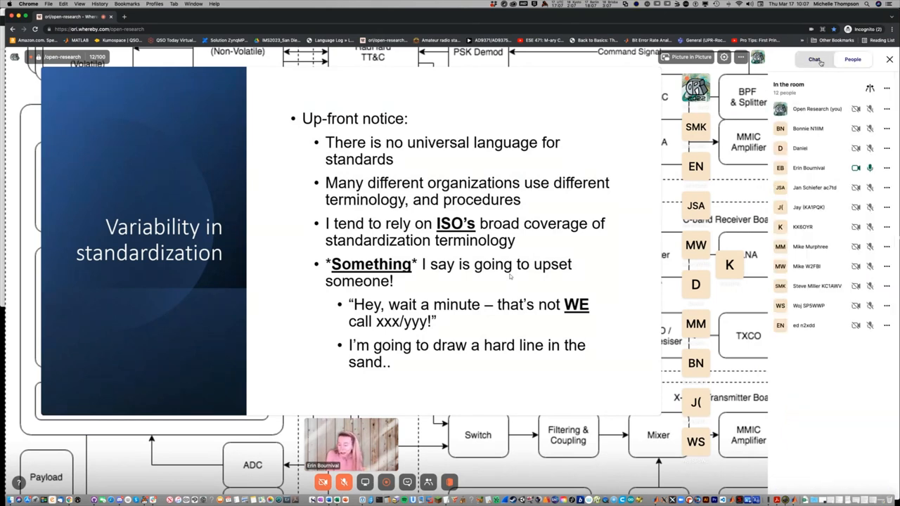
click(815, 59)
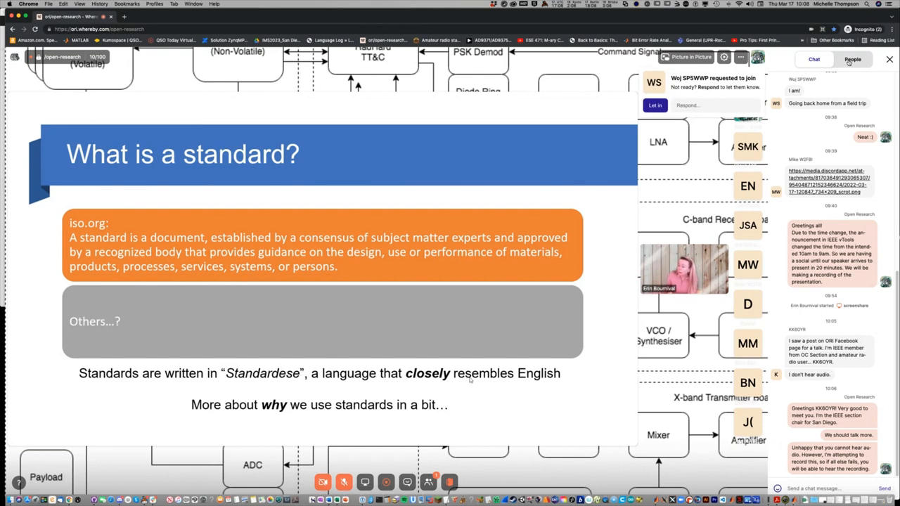
Switch between the People and Chat sidebars as the talk reaches 'Why create a standard?'
click(852, 59)
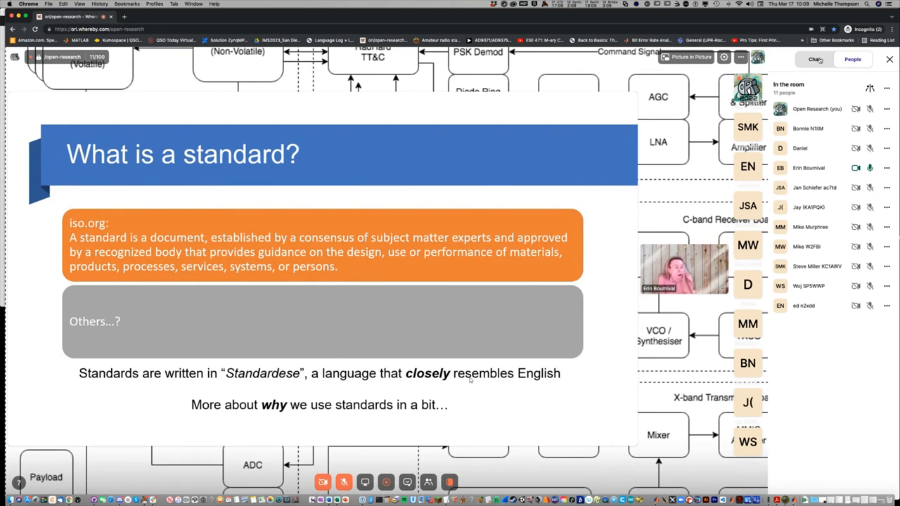
click(814, 59)
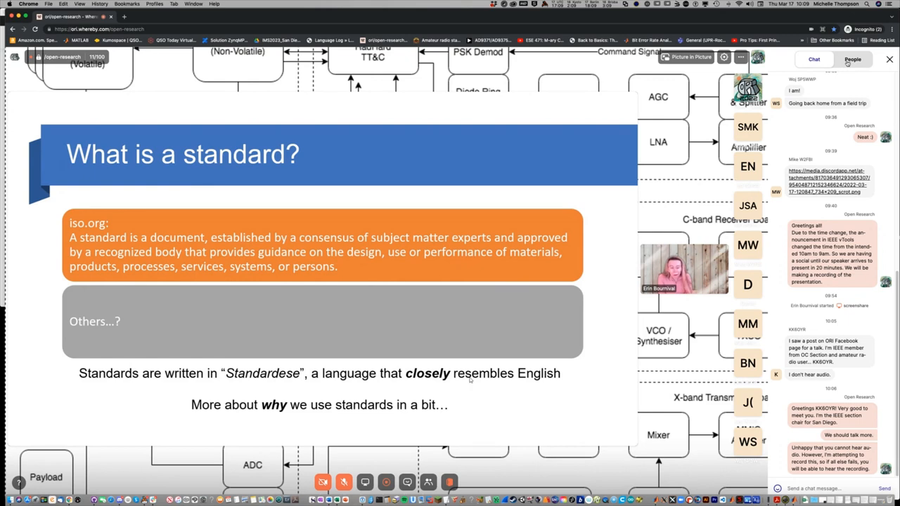
click(853, 59)
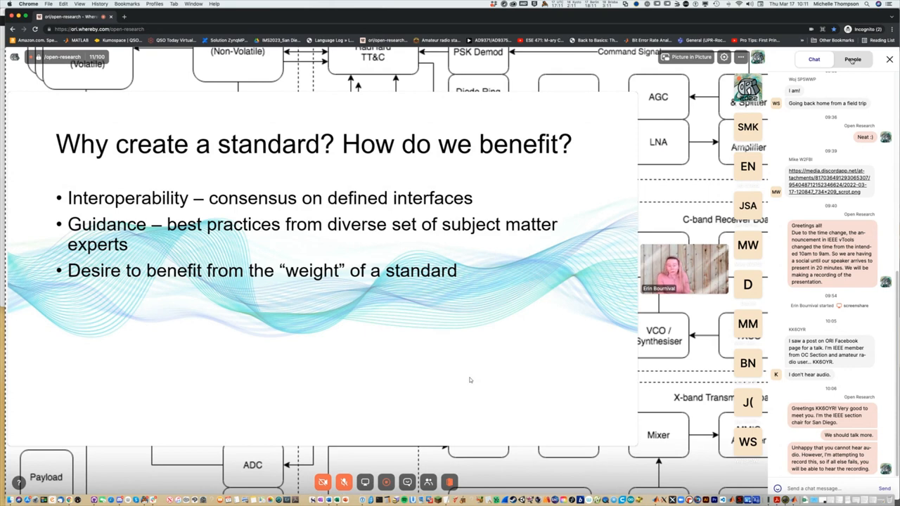
Show the 11-person People list during the 'Normative requirements for Standardese' slide
click(852, 59)
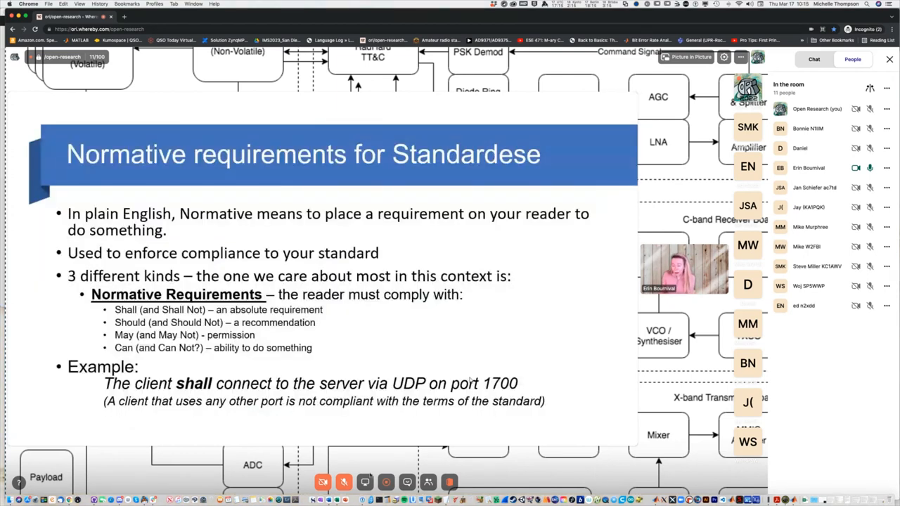
Open the mic menu with audio devices, noise reduction and unmute over the summary slide
click(344, 483)
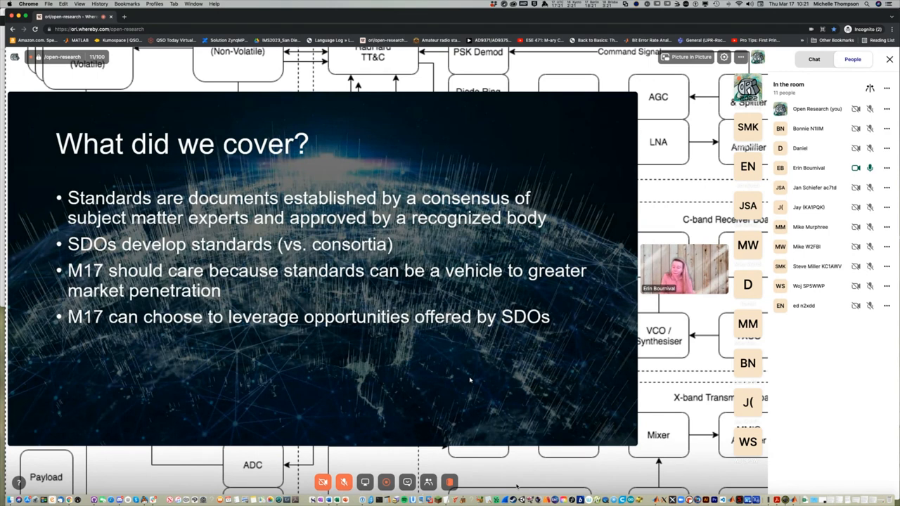
click(344, 483)
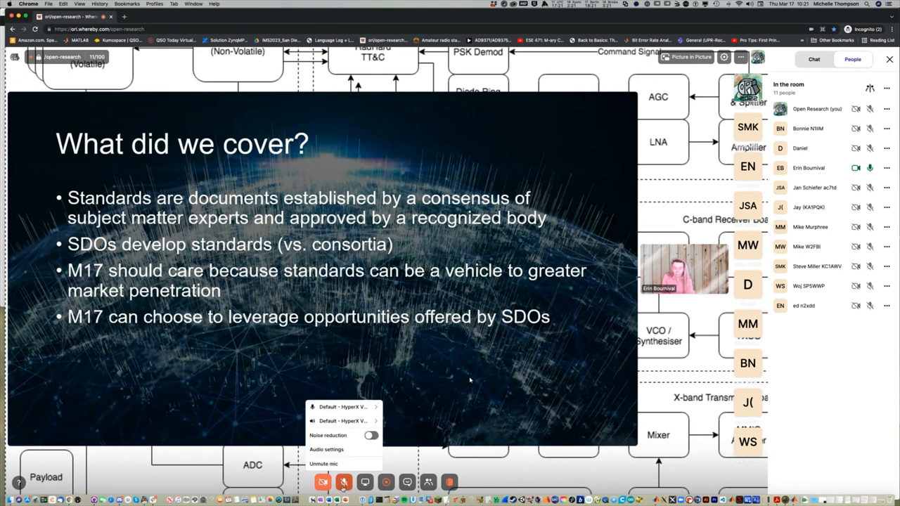